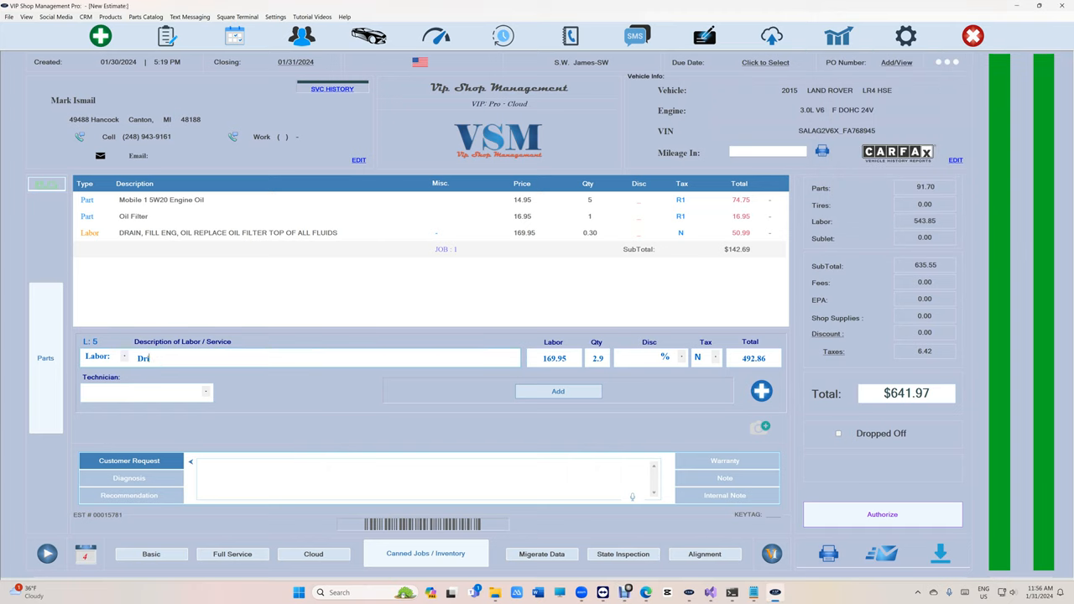
Test labor autocomplete with 'bra' then 'drain', then dismiss the oil-change labor line edit
type("brak")
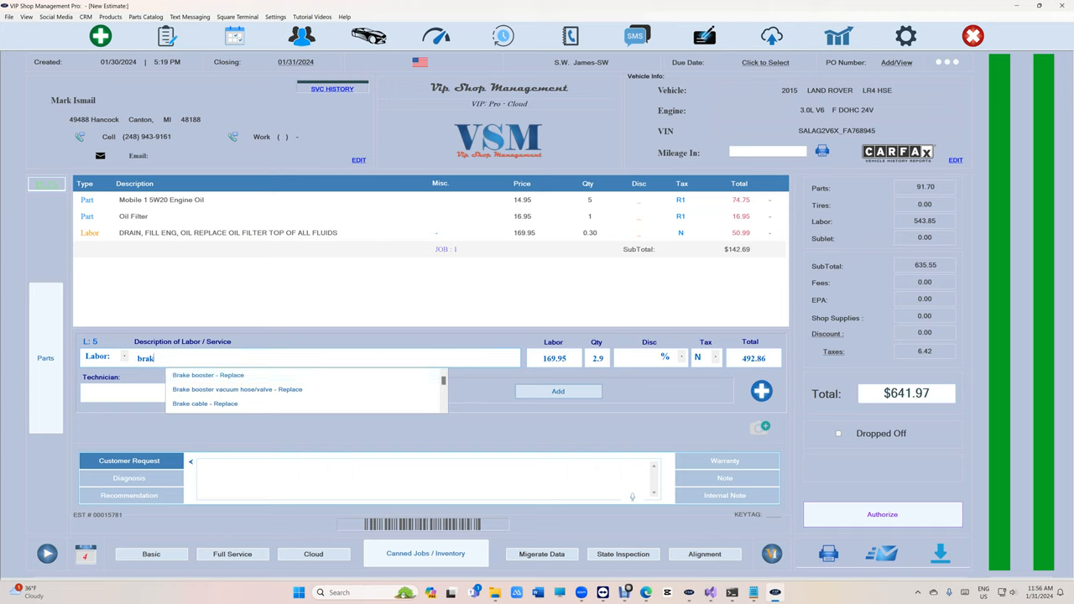
type("dria")
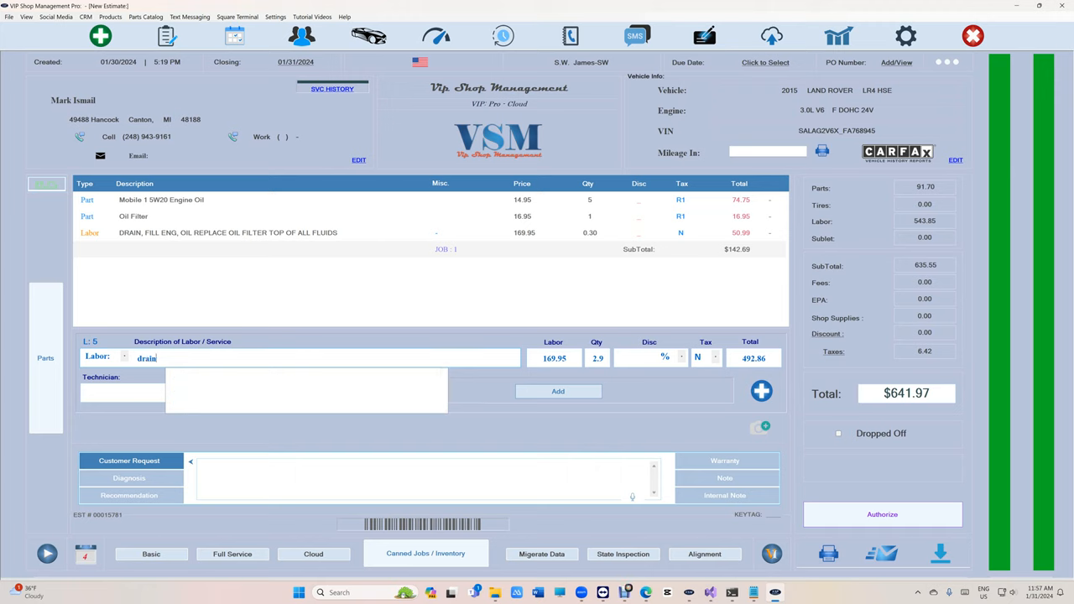
type("drain")
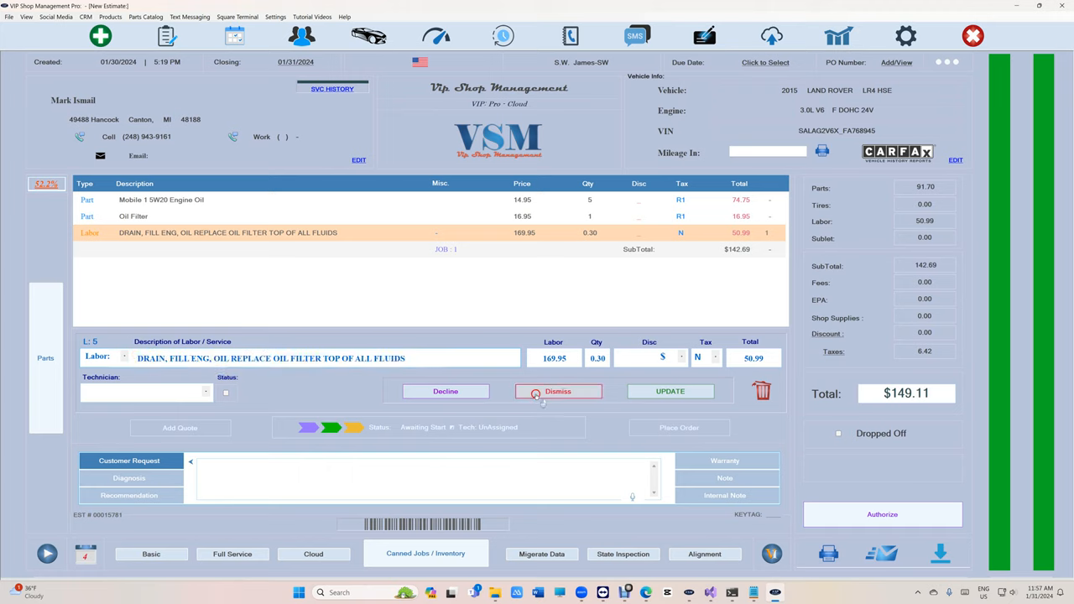
left_click(557, 391)
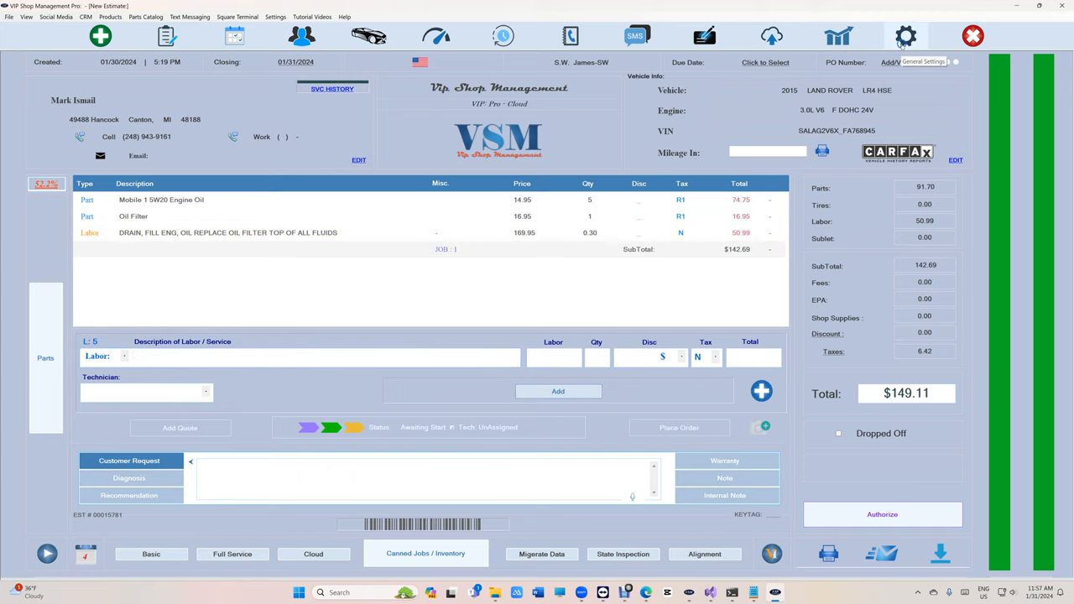
Reach the Edit/Add Auto Complete Labor editor under Invoice Settings
left_click(906, 35)
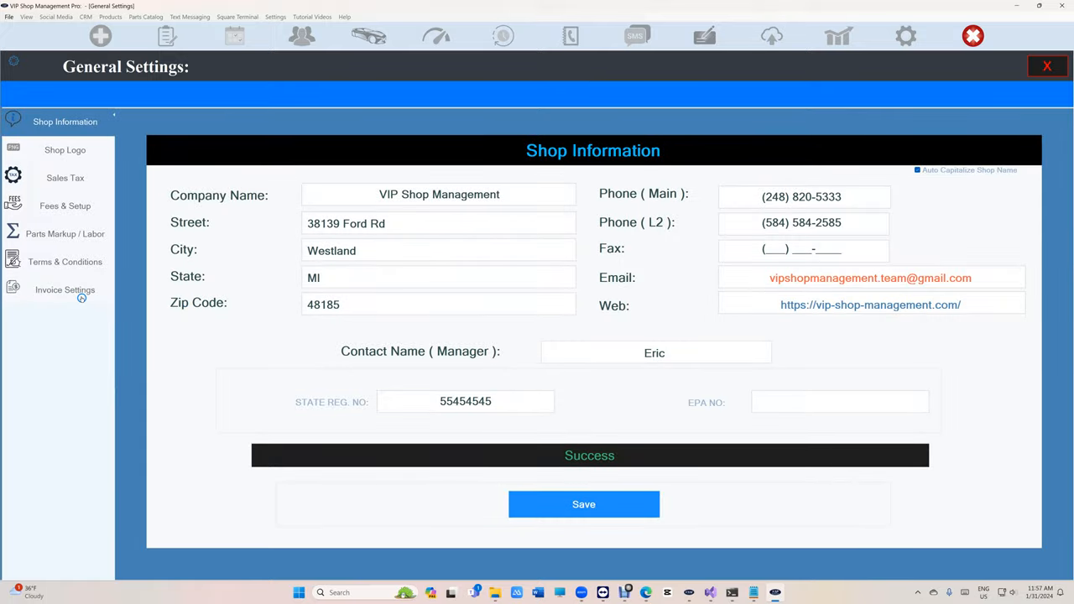
left_click(64, 288)
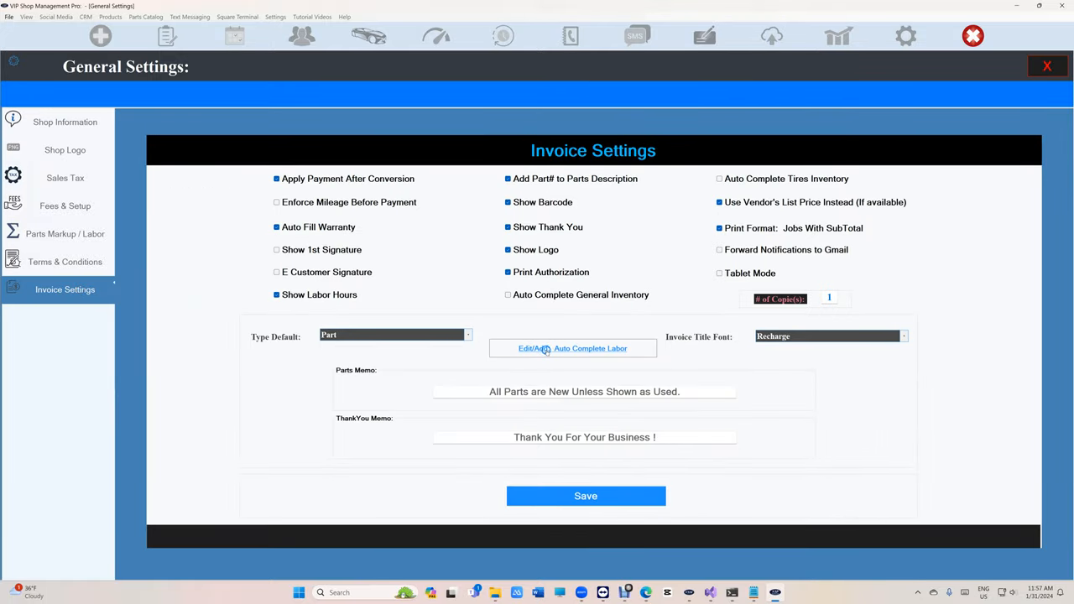
left_click(572, 347)
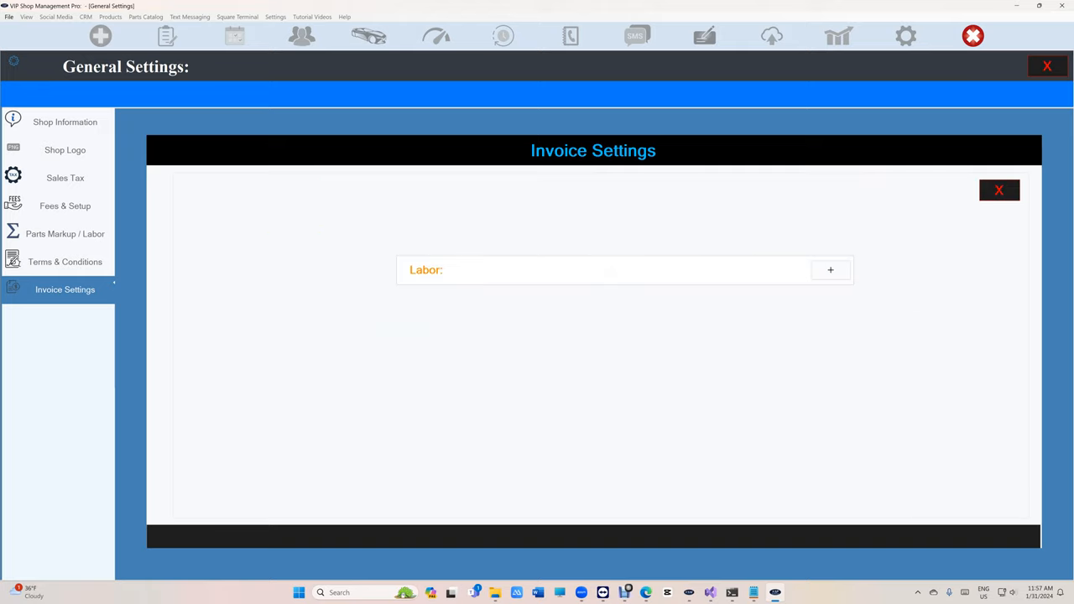
Look up the 'Brake booster - Replace' entry via 'brak', then start a new labor entry
type("brak")
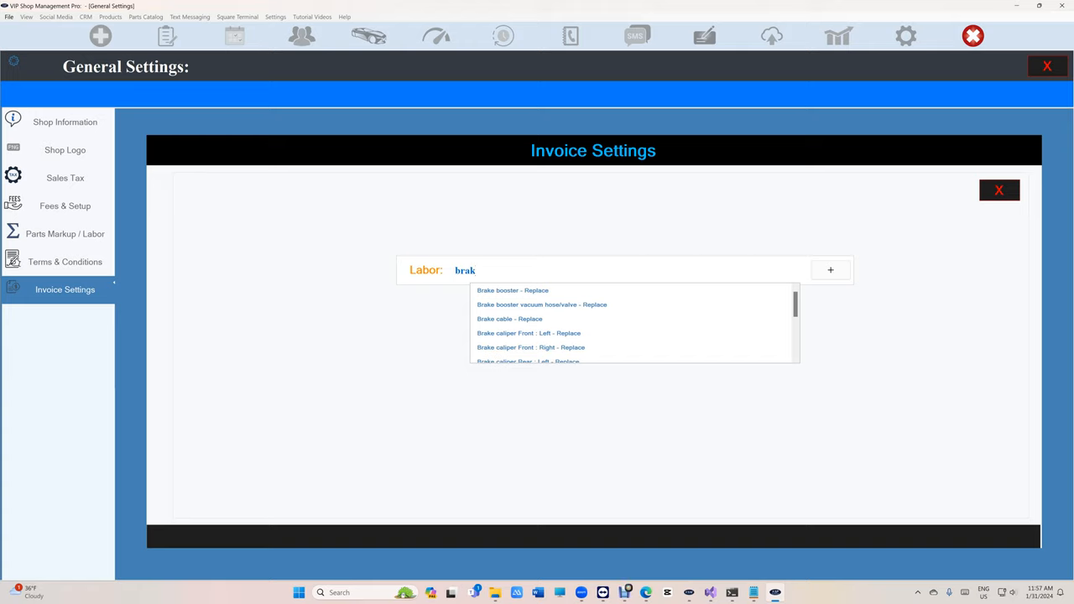
left_click(512, 288)
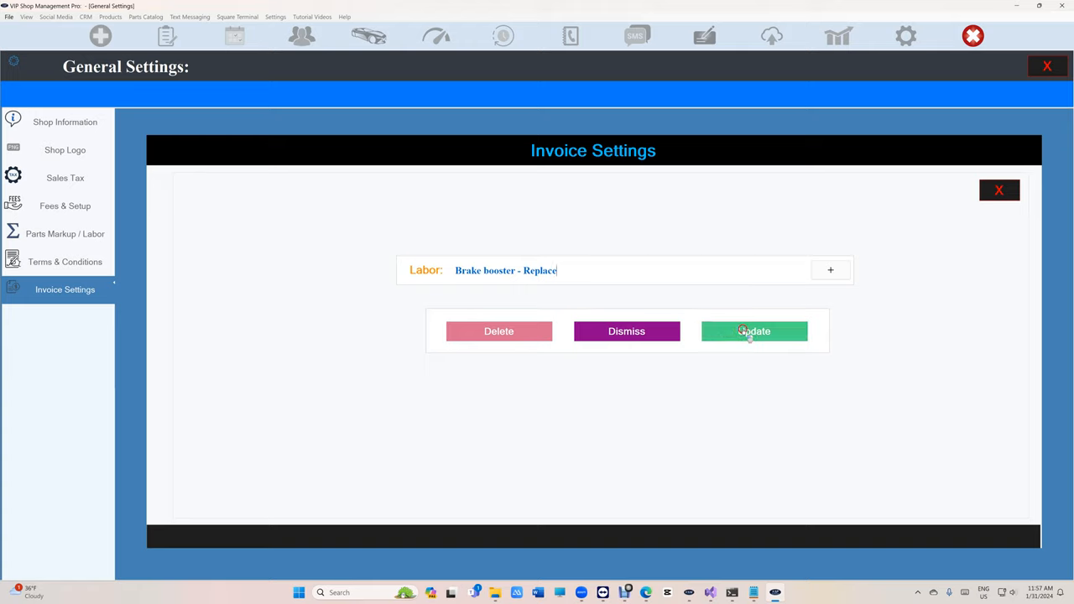
left_click(753, 331)
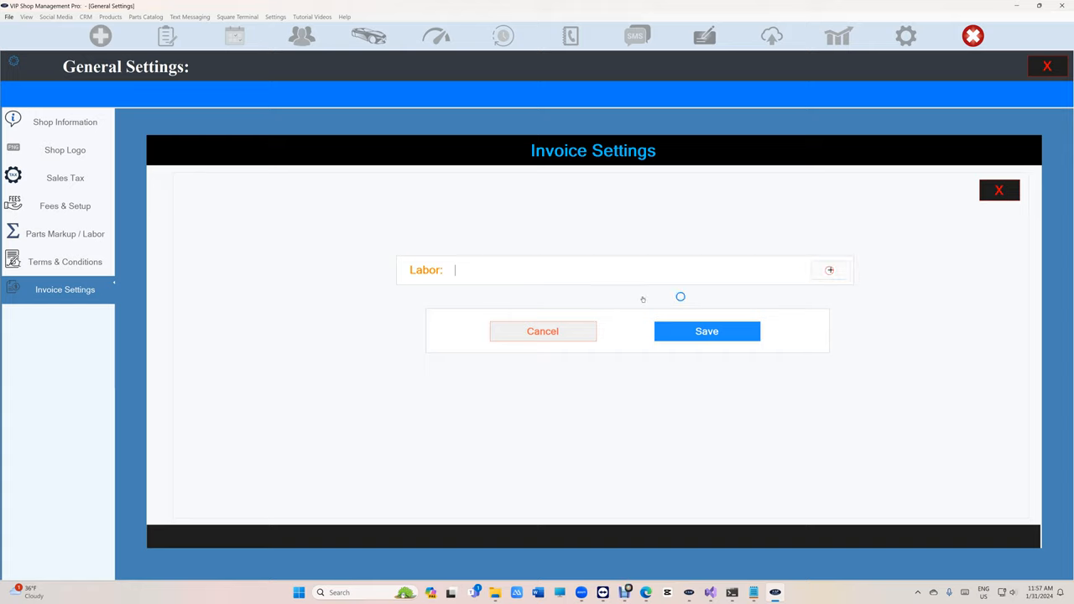
Save 'DRAIN, FILL ENG, OIL REPLACE OIL FILTER TOP OF ALL FLUIDS' as a labor entry and exit settings
type("DRAIN, FILL ENG, OIL REPLACE OIL FILTER TOP OF ALL FLUIDS")
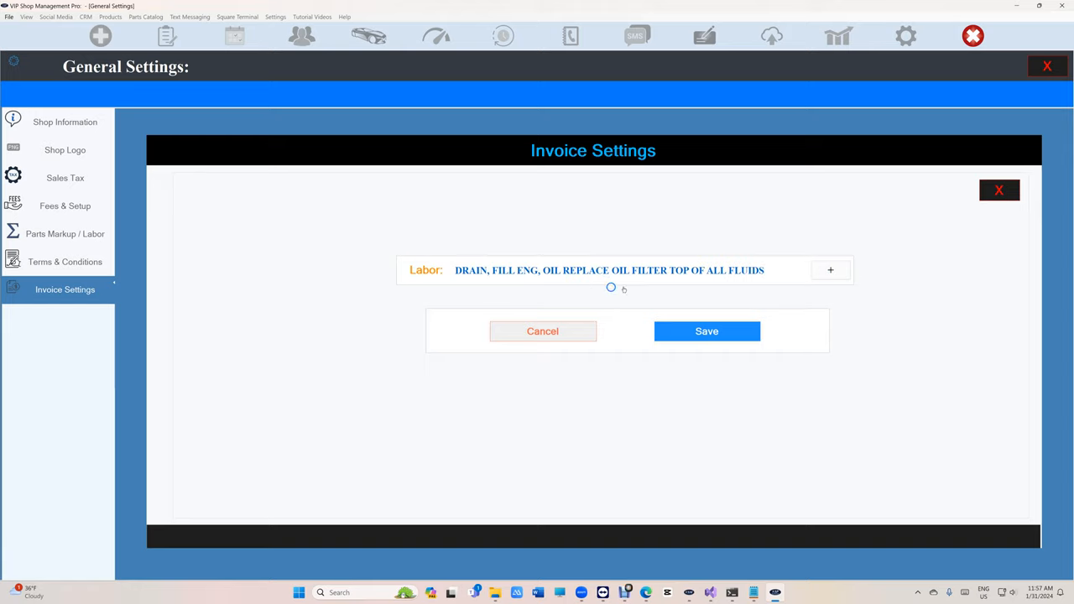
left_click(706, 331)
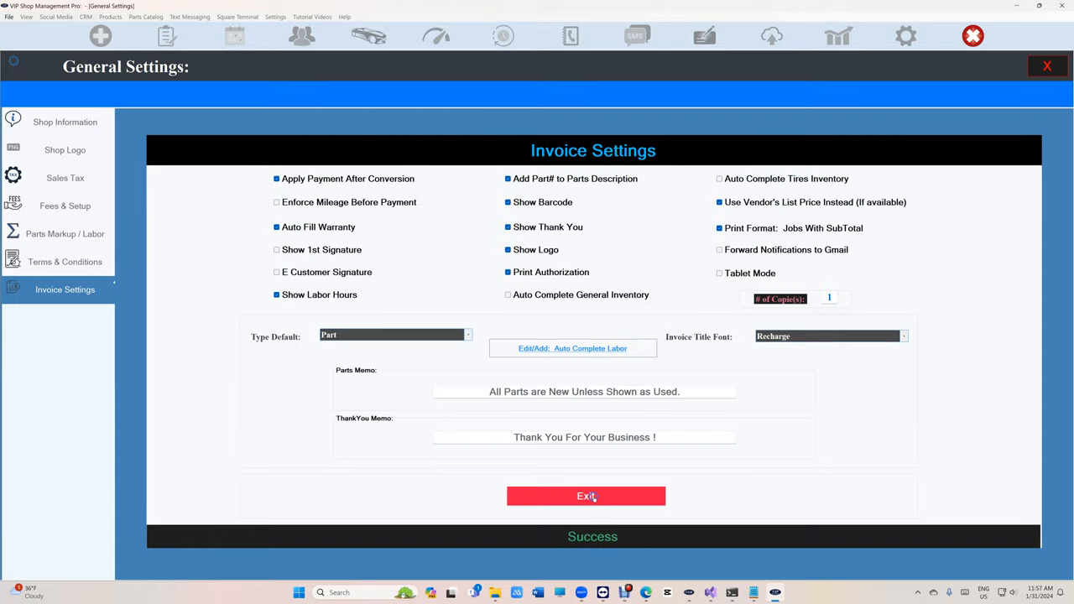
left_click(583, 497)
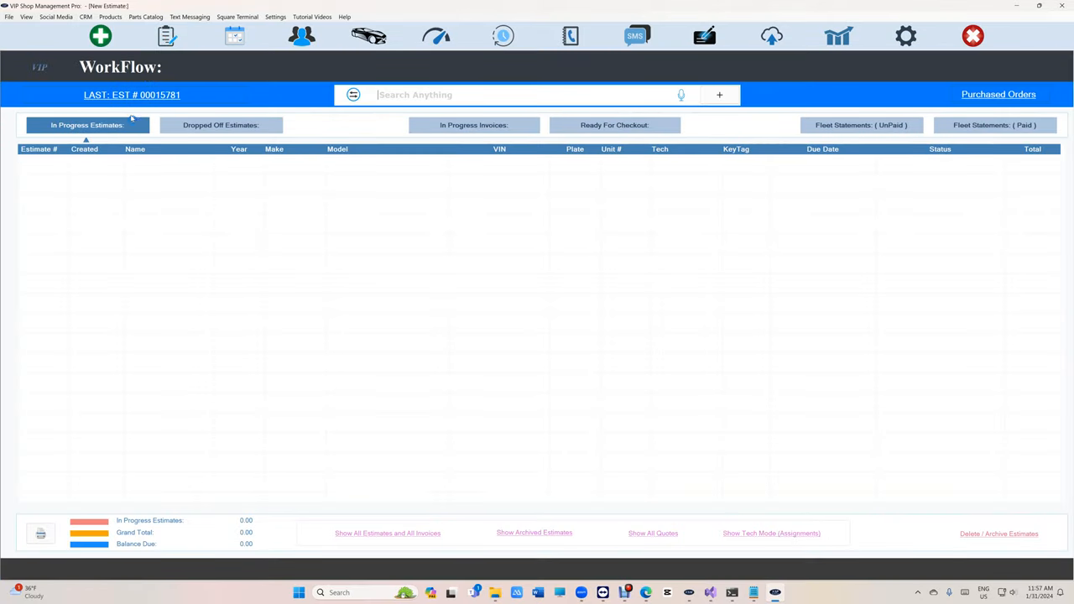
Reopen the last estimate and enter 'dra' in the labor field to get suggestions
left_click(166, 35)
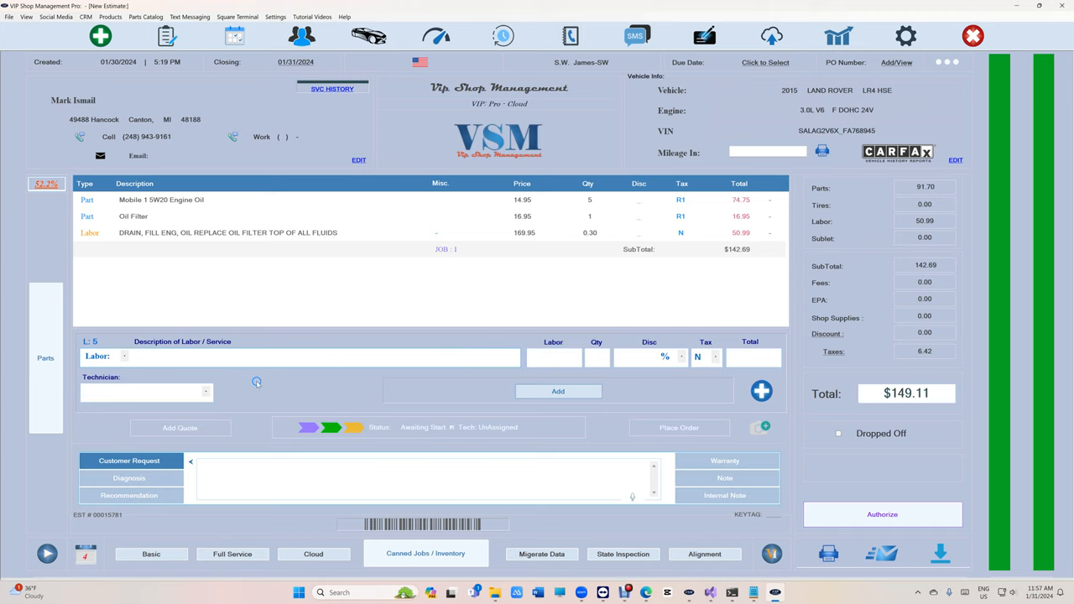
type("dra")
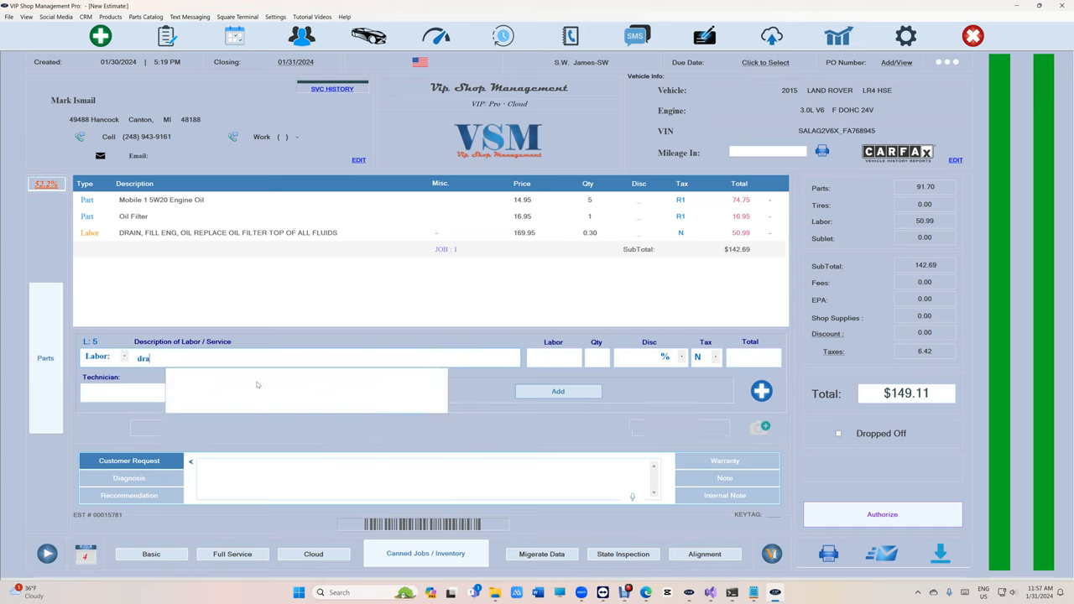